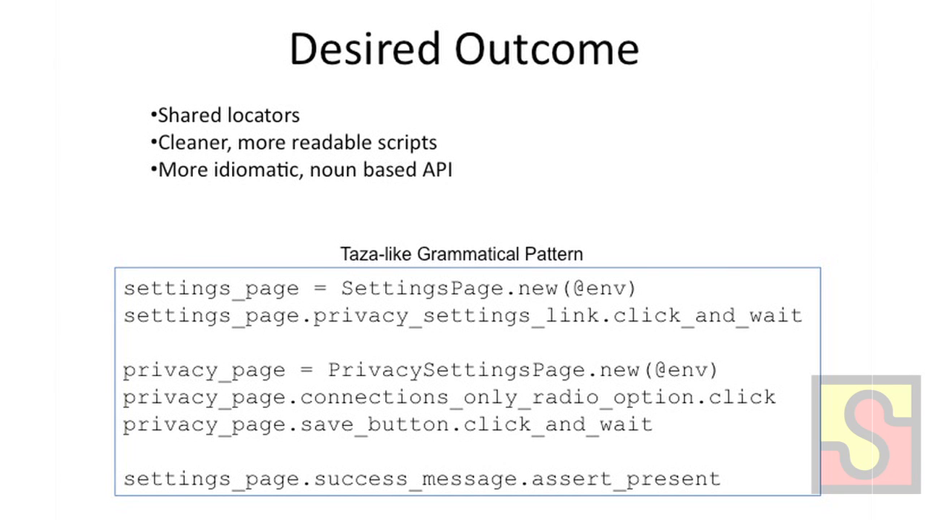
key("Right")
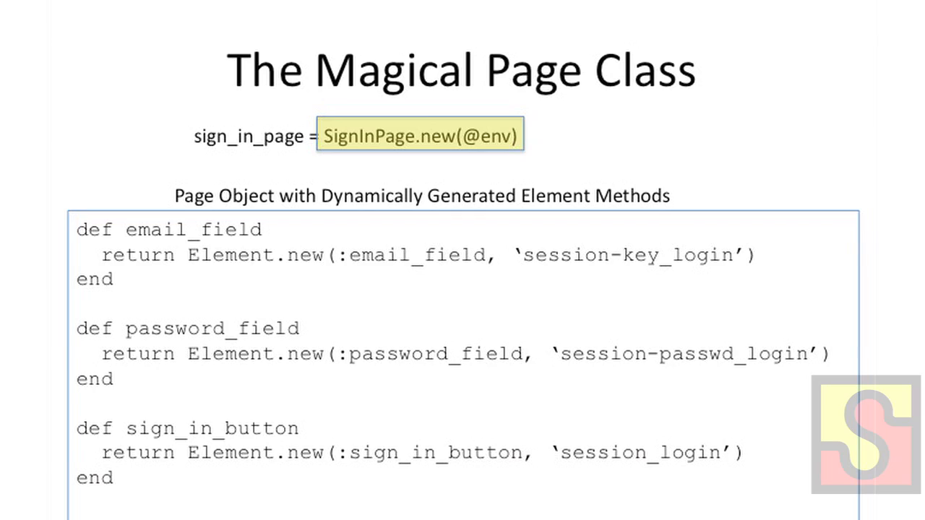